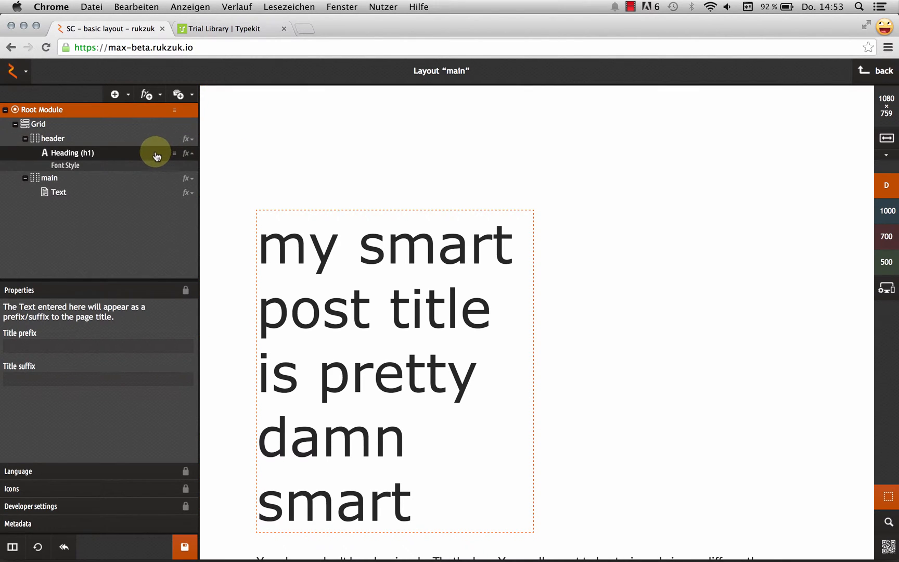
Open the headline's font style settings and dismiss the Google fonts list.
left_click(65, 165)
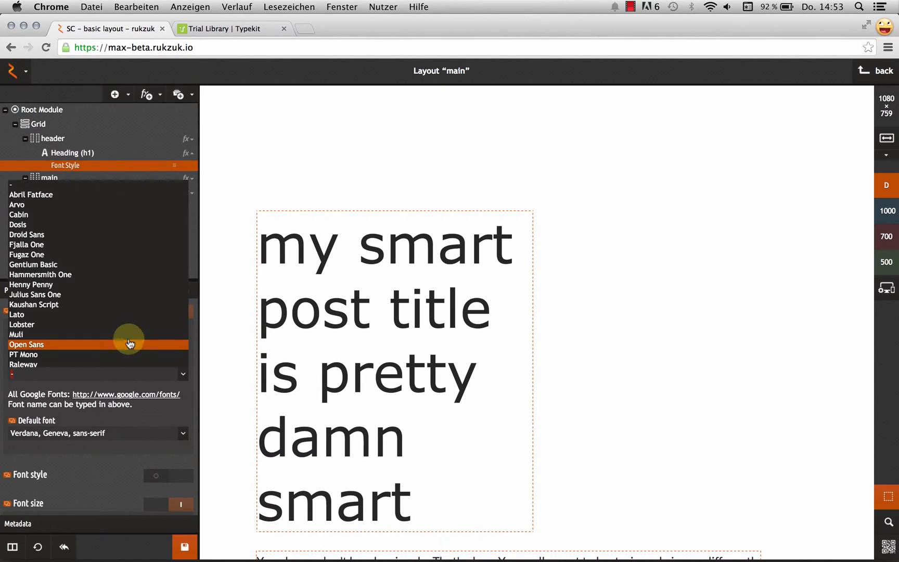
left_click(129, 344)
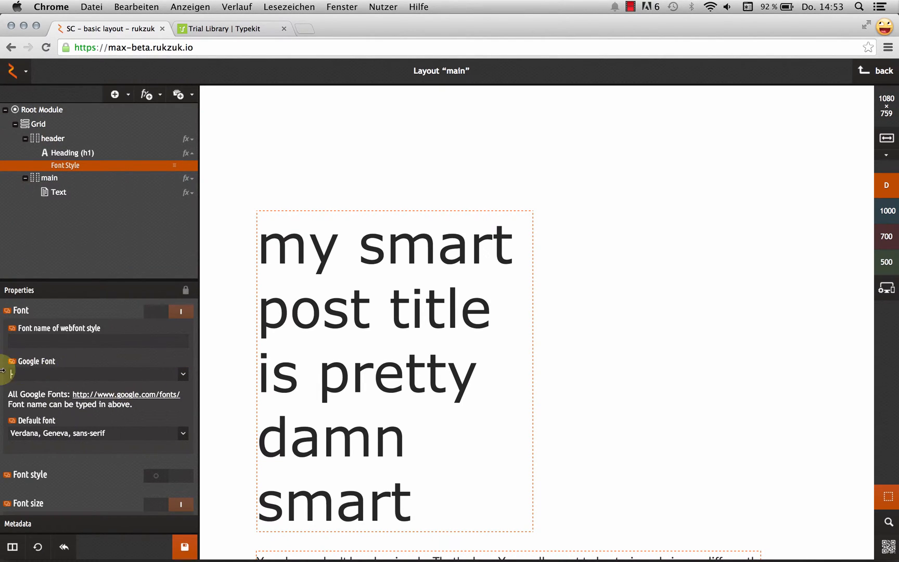
left_click(91, 374)
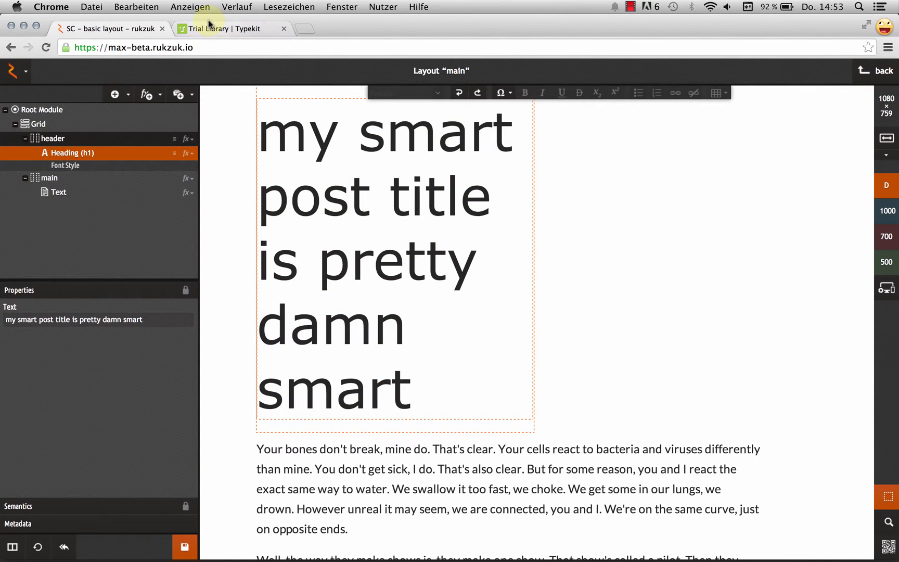
Search Typekit for 'bebas', open the Bebas Neue page, and add it to a kit.
left_click(233, 29)
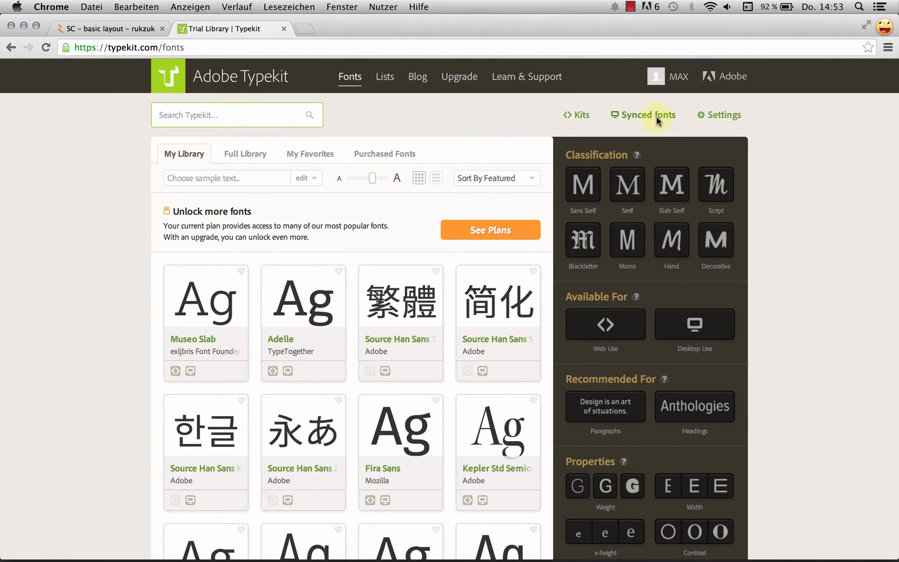
mouse_move(233, 115)
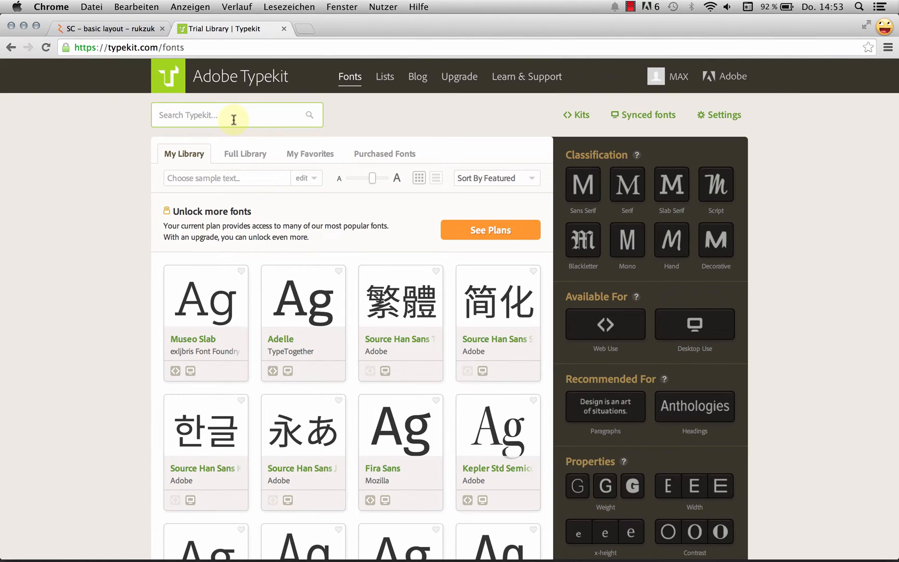
type("bebas n")
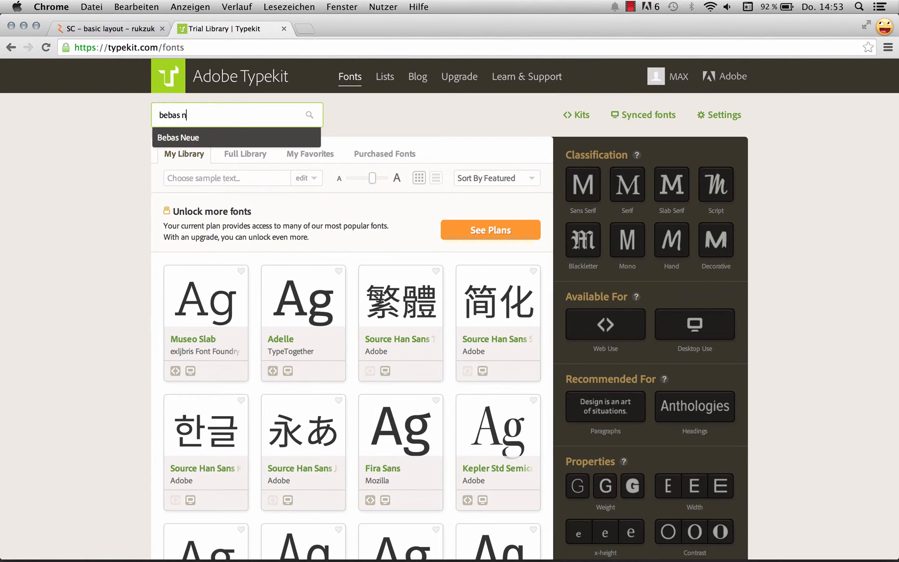
left_click(178, 137)
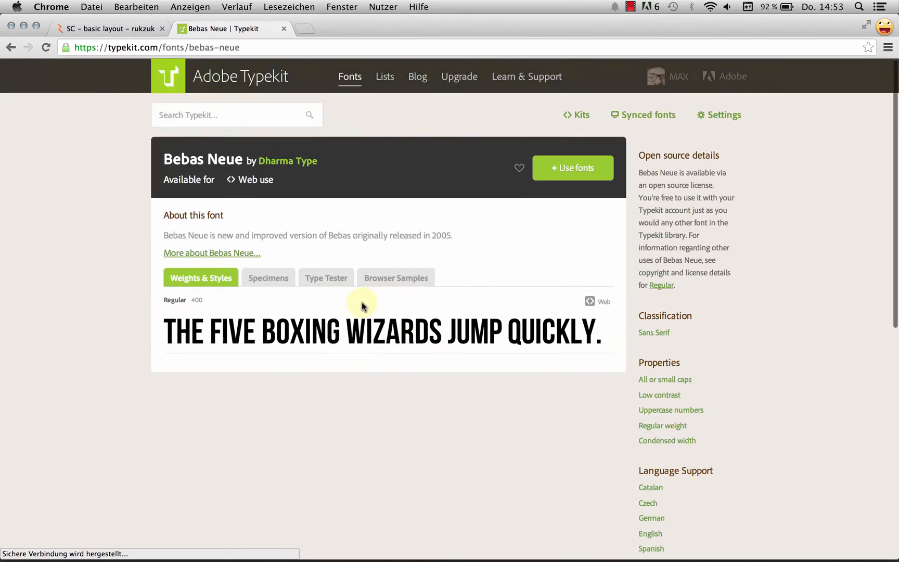
mouse_move(551, 336)
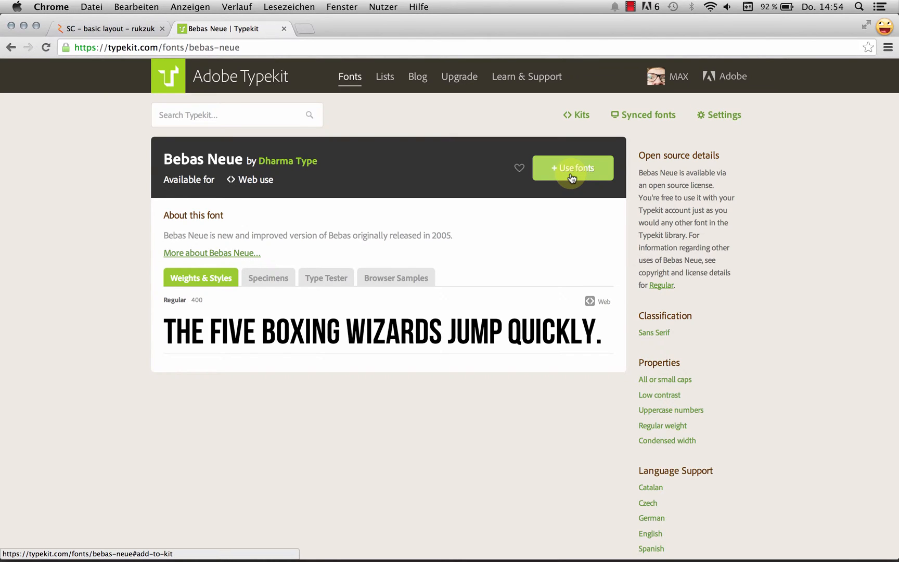
left_click(580, 115)
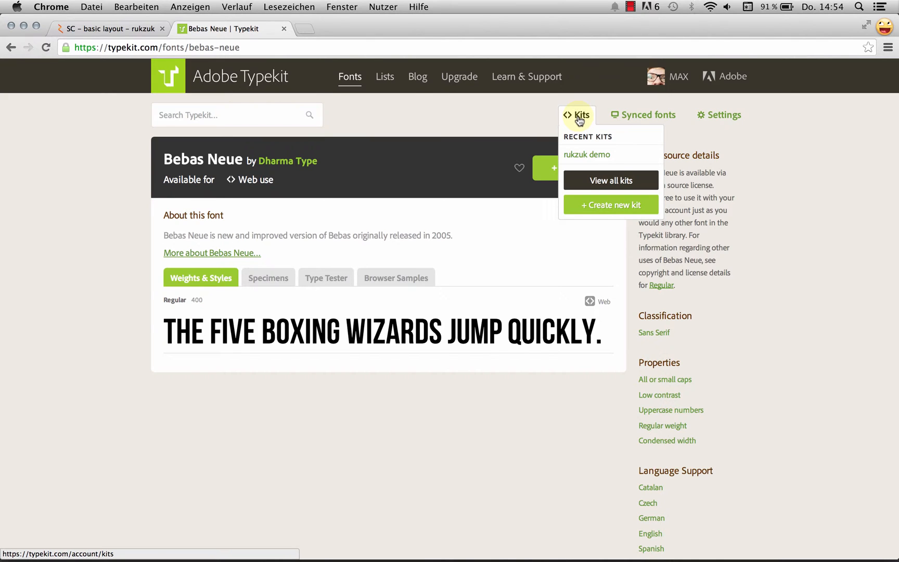
Open the 'rukzuk demo' kit from Recent Kits in the Typekit editor.
left_click(586, 154)
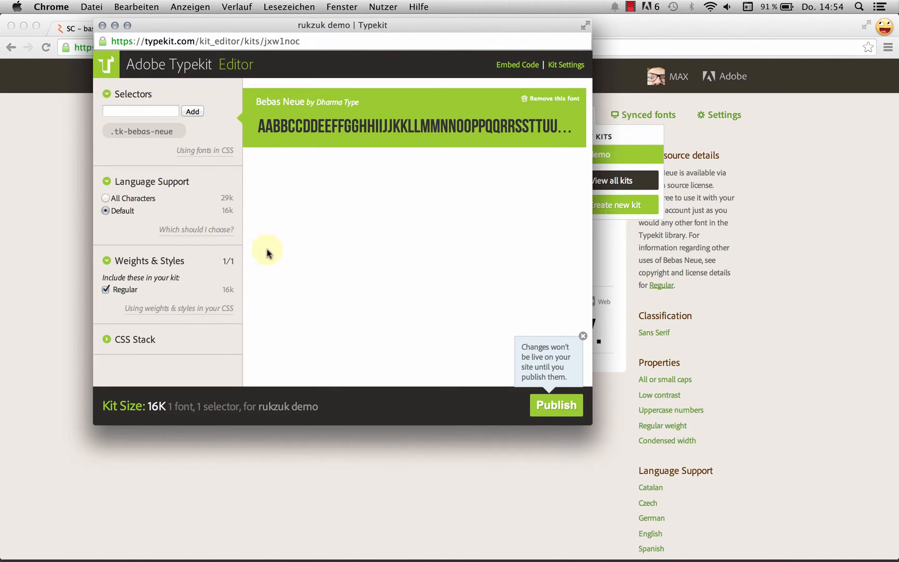
mouse_move(359, 152)
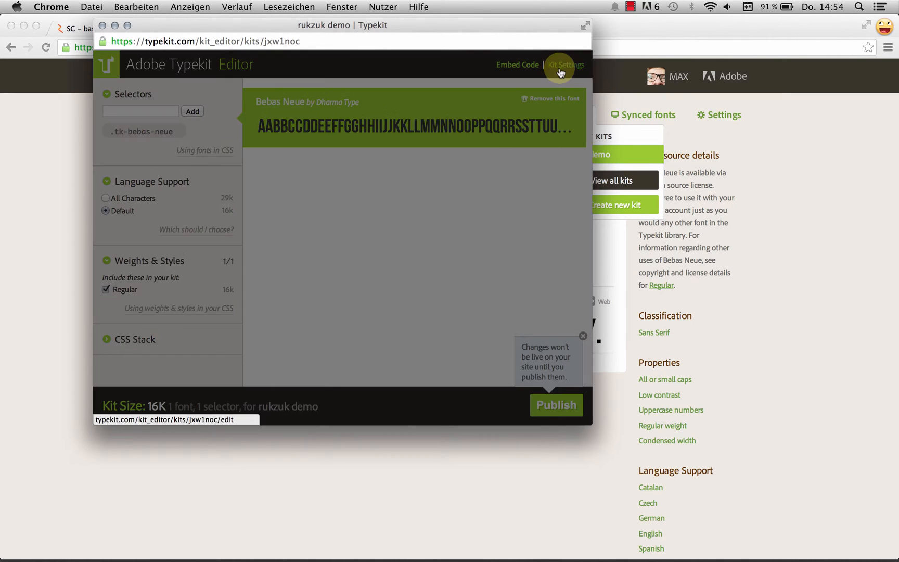
Verify the kit's domain matches max-beta.rukzuk.io and save the kit settings.
left_click(565, 64)
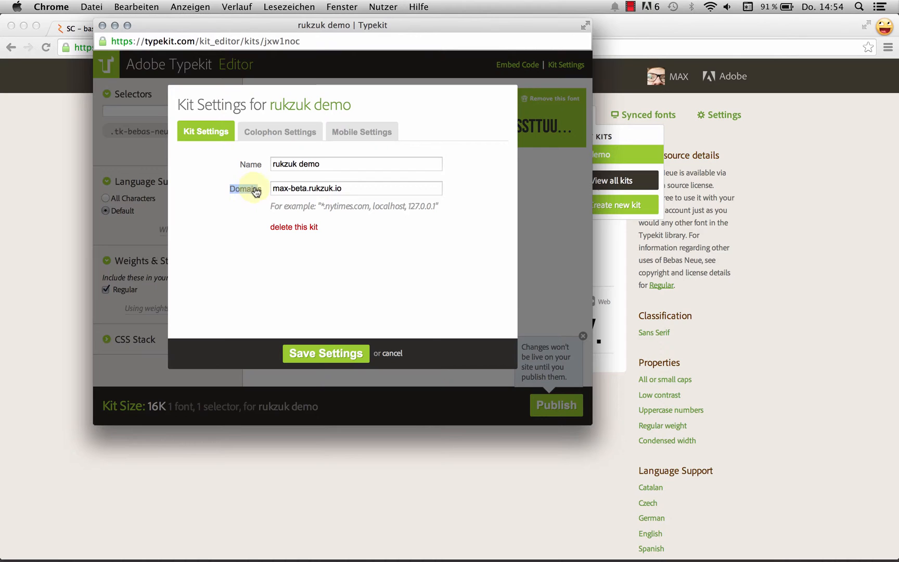
triple_click(356, 188)
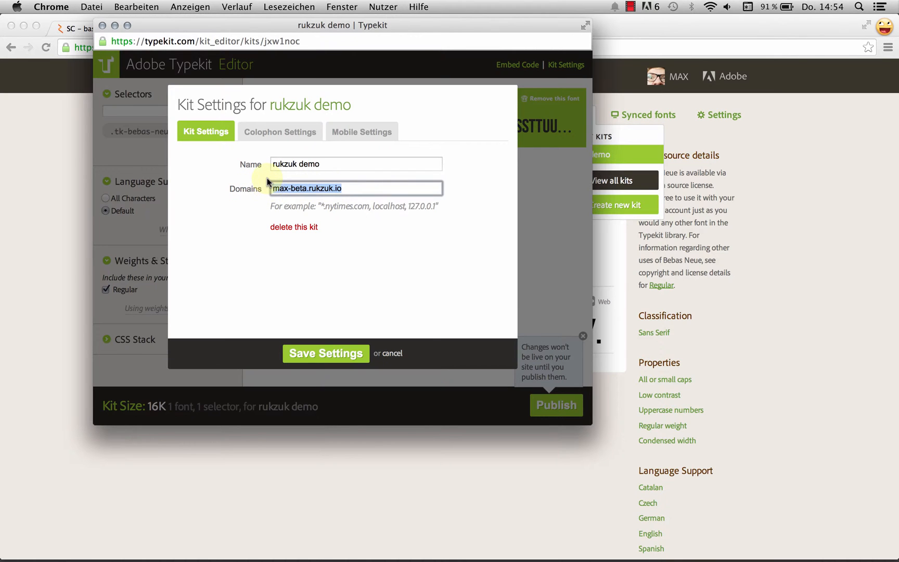
left_click(109, 28)
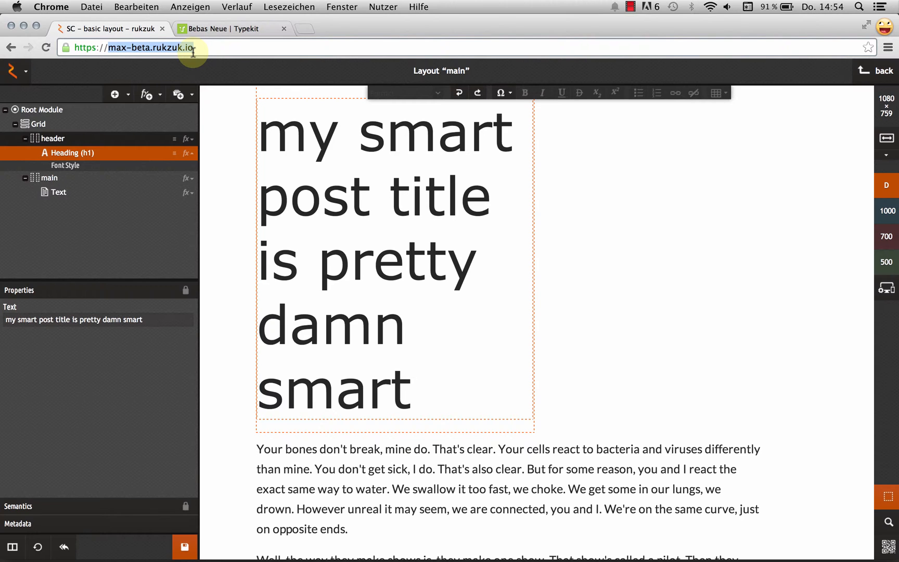
left_click(232, 29)
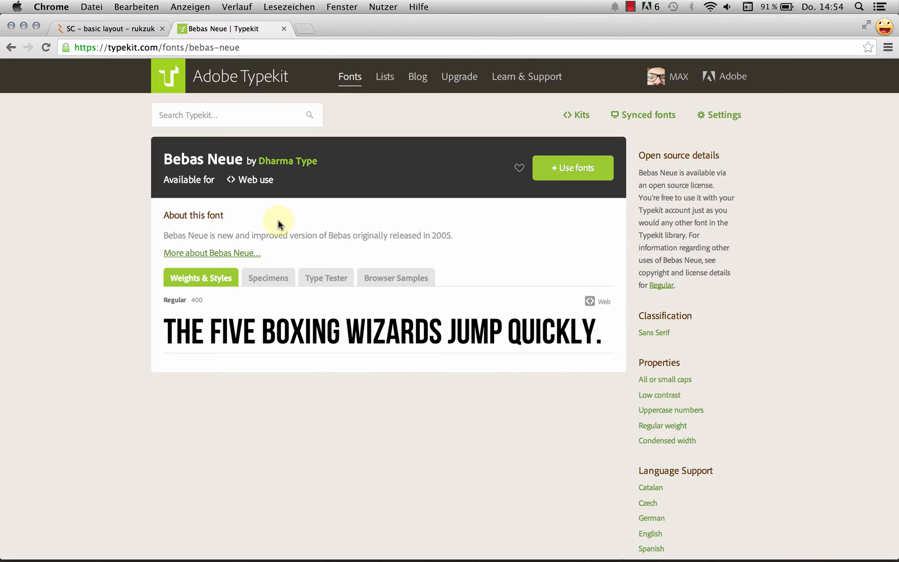
left_click(342, 6)
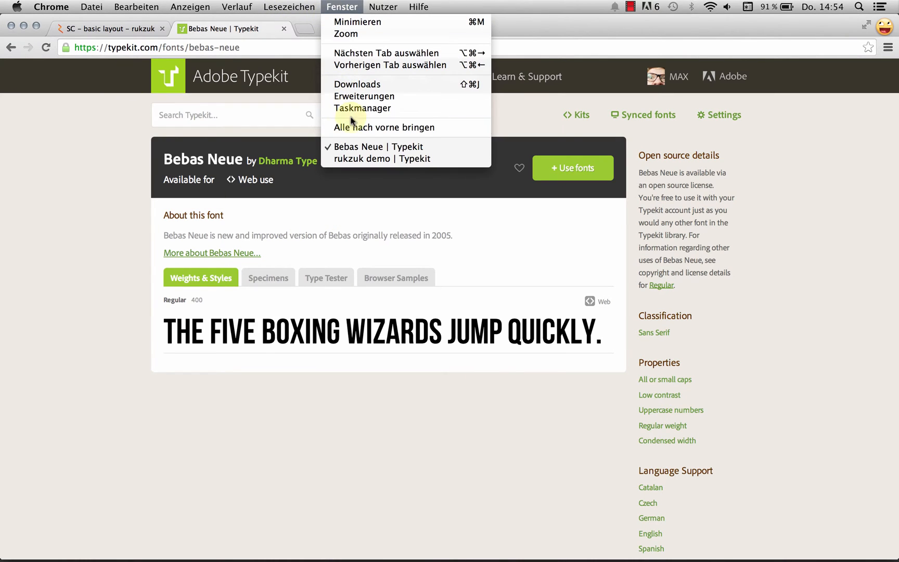
left_click(375, 159)
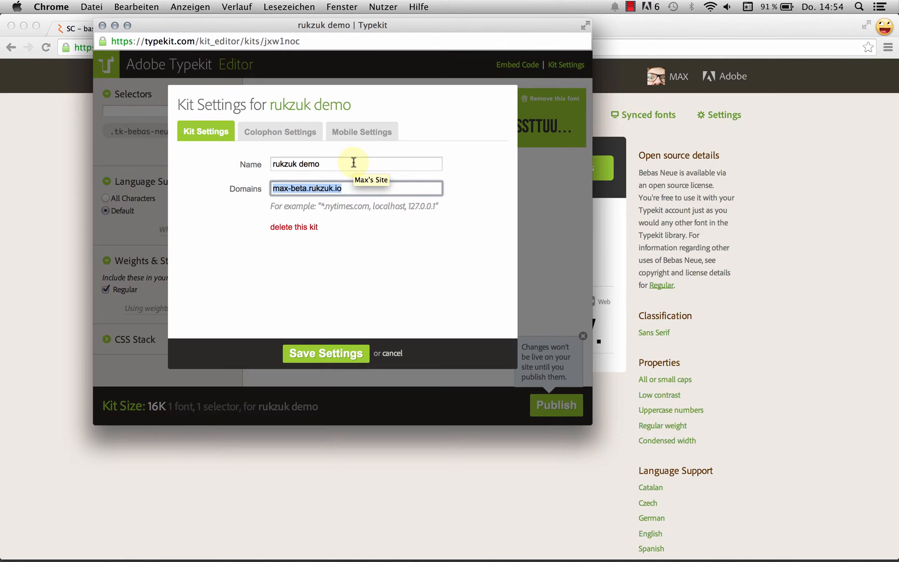
left_click(313, 188)
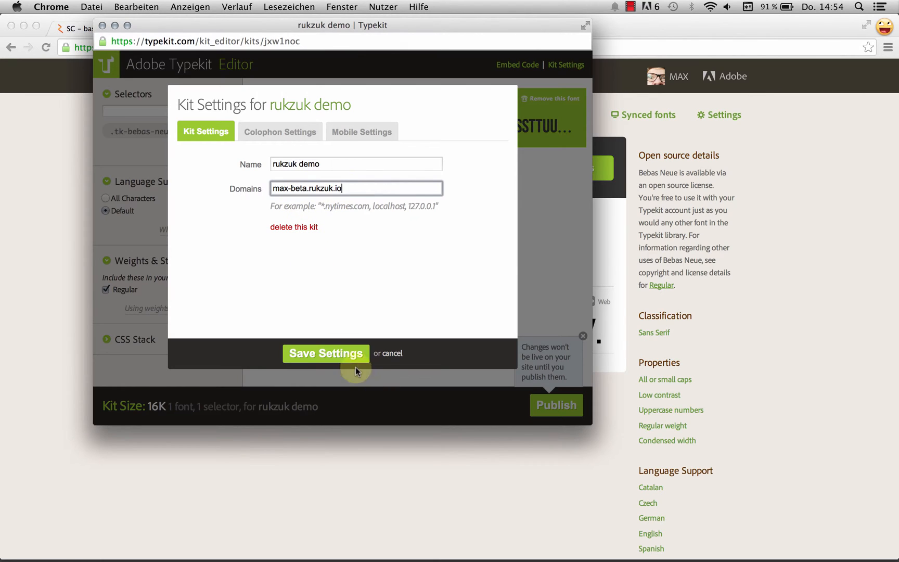
left_click(326, 353)
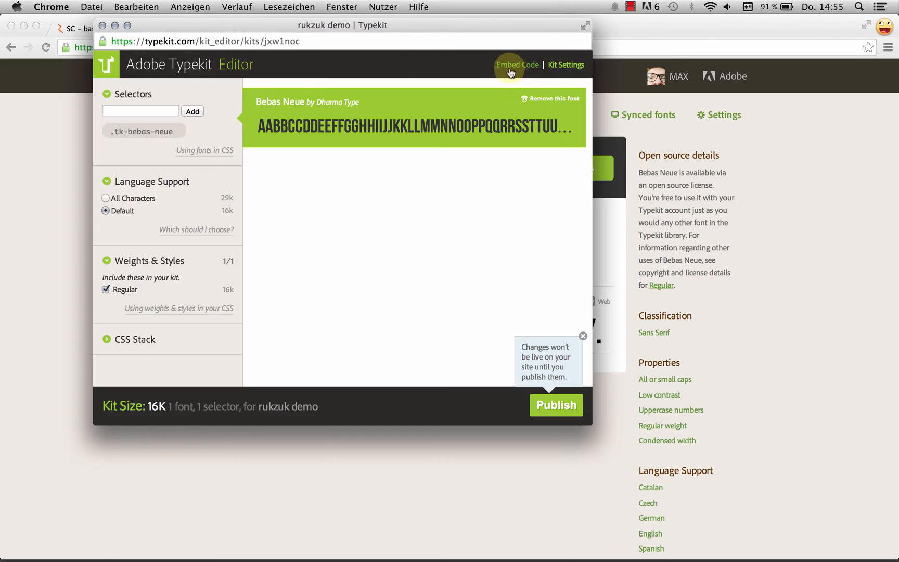
Show the rukzuk demo kit's JavaScript embed code, then return to the Rukzuk layout.
left_click(517, 66)
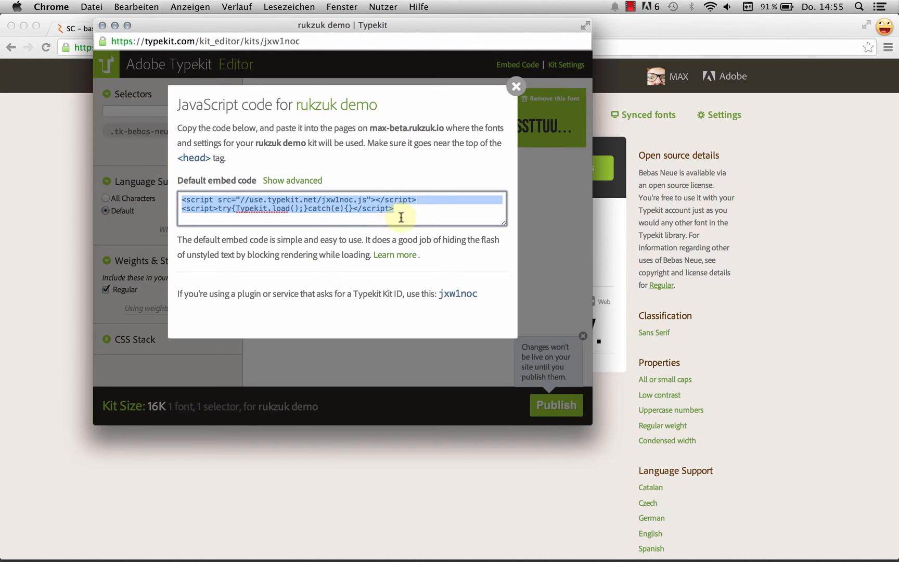
left_click(515, 86)
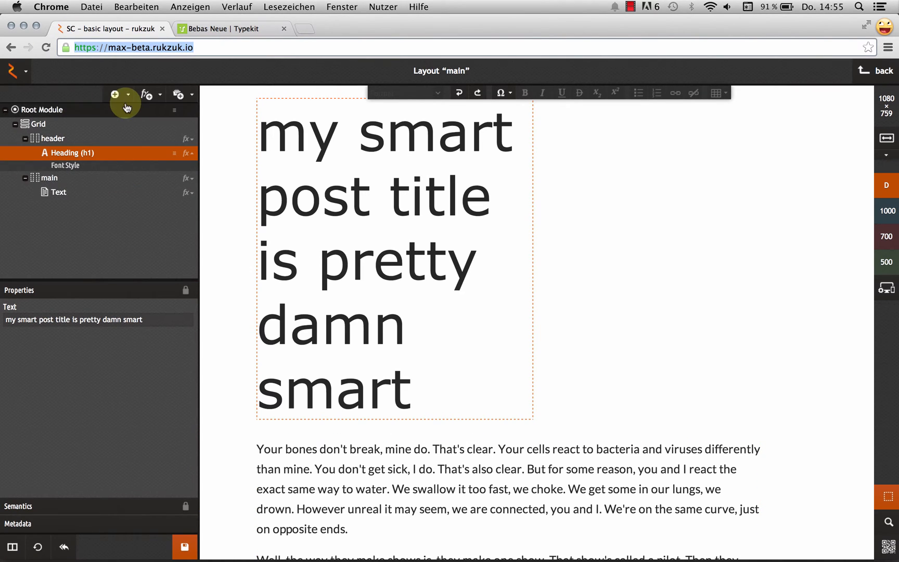
mouse_move(144, 94)
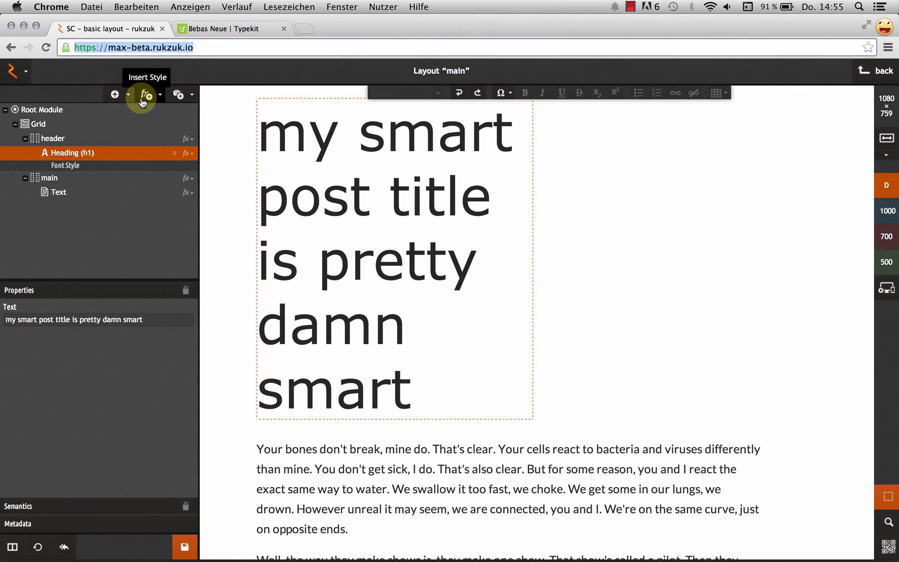
Insert an HTML-Code module with the pasted Typekit embed script, then reopen the heading's Font Style.
left_click(114, 94)
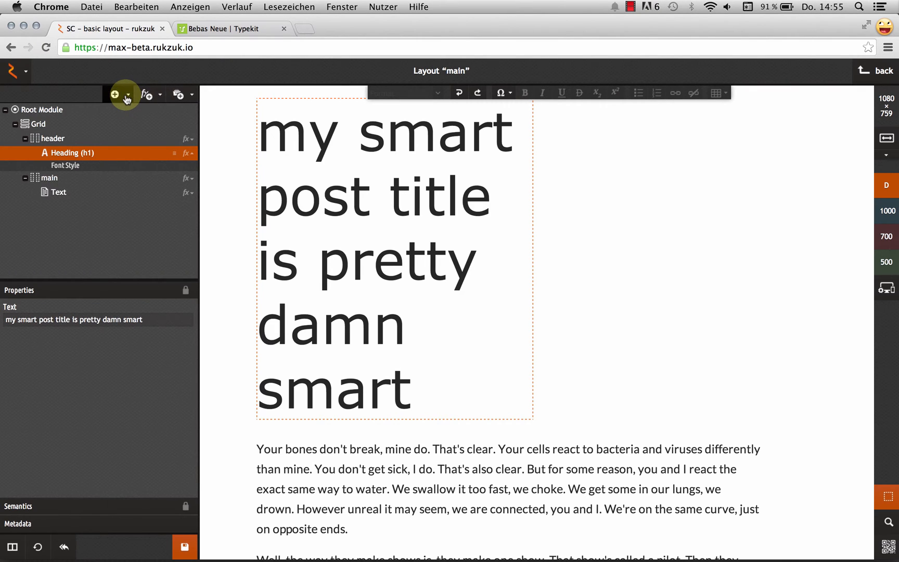
left_click(114, 94)
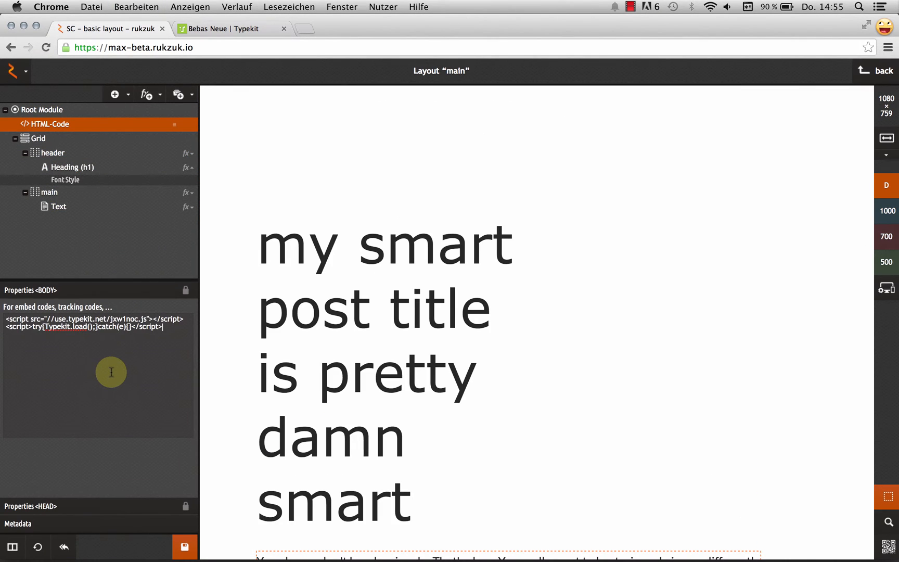
mouse_move(114, 386)
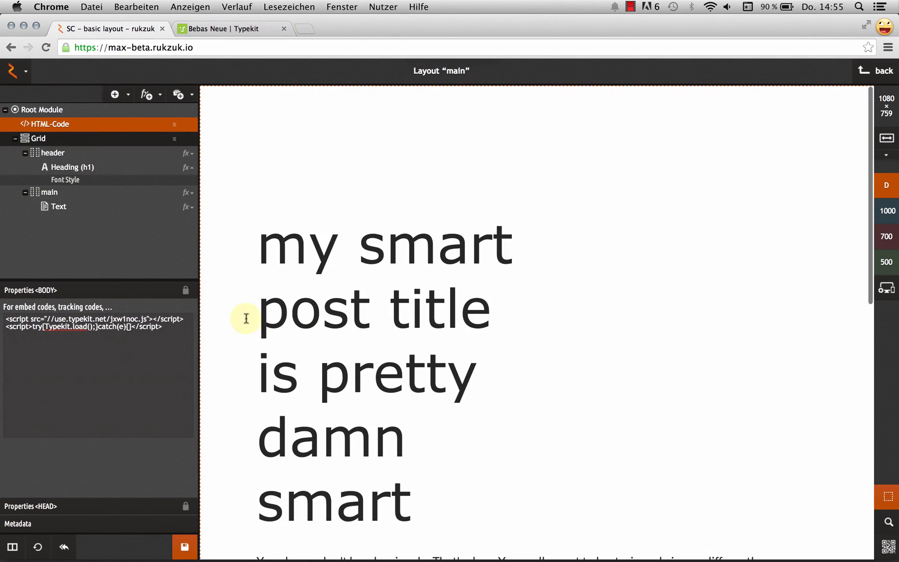
left_click_drag(7, 319, 169, 327)
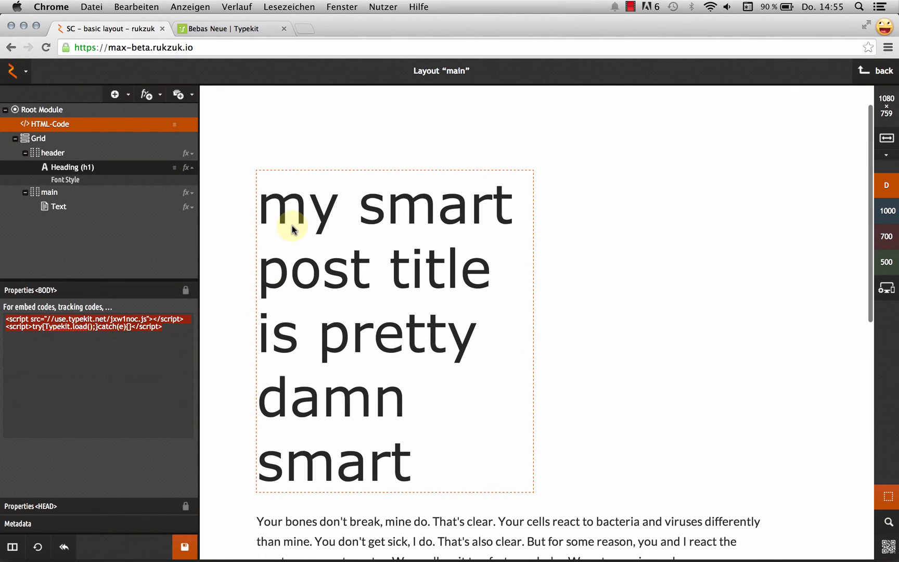
left_click(65, 180)
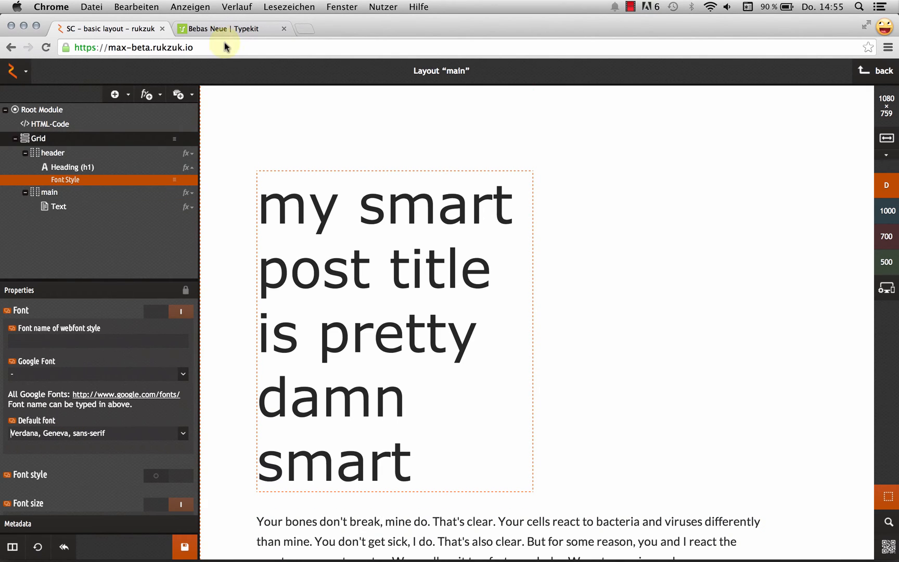
Open the rukzuk demo kit's 'Using fonts in CSS' help and select the 'bebas-neue' name.
left_click(232, 29)
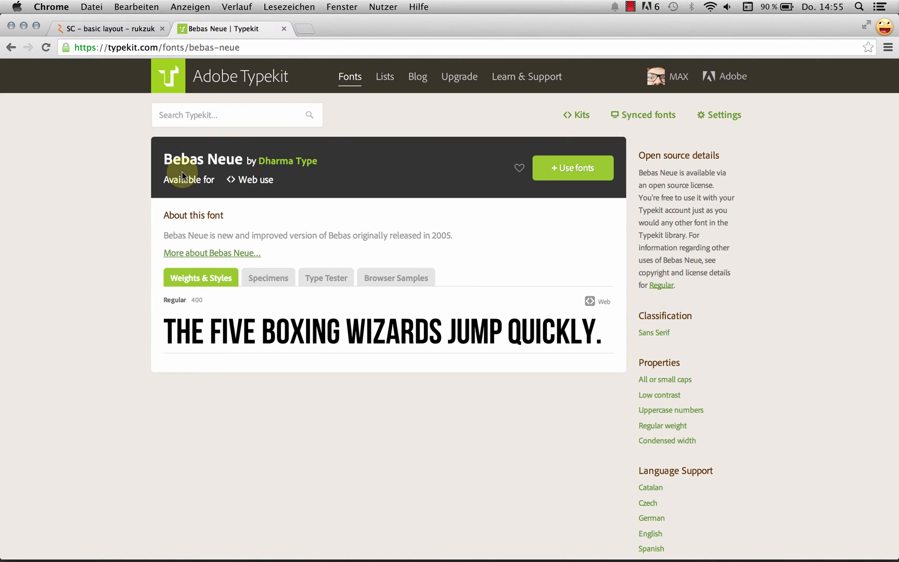
mouse_move(597, 117)
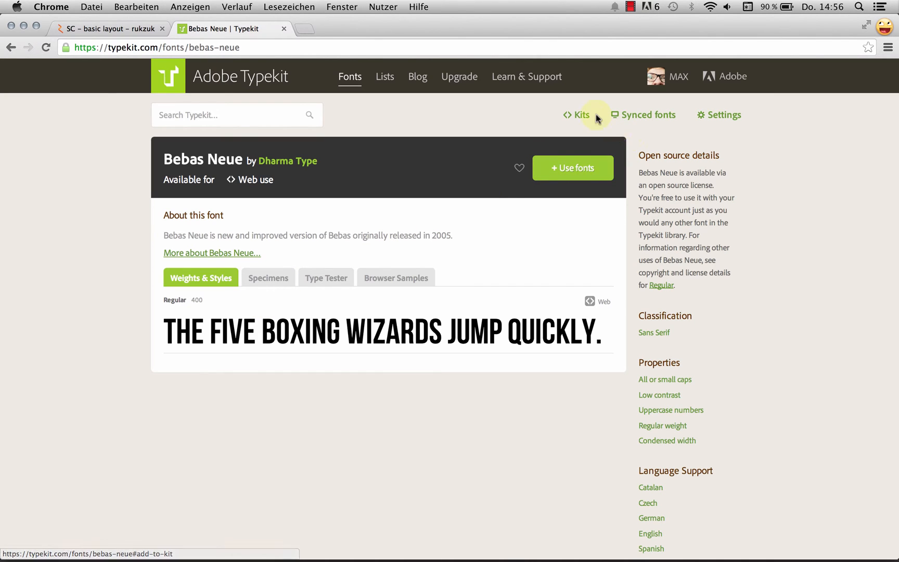
left_click(580, 114)
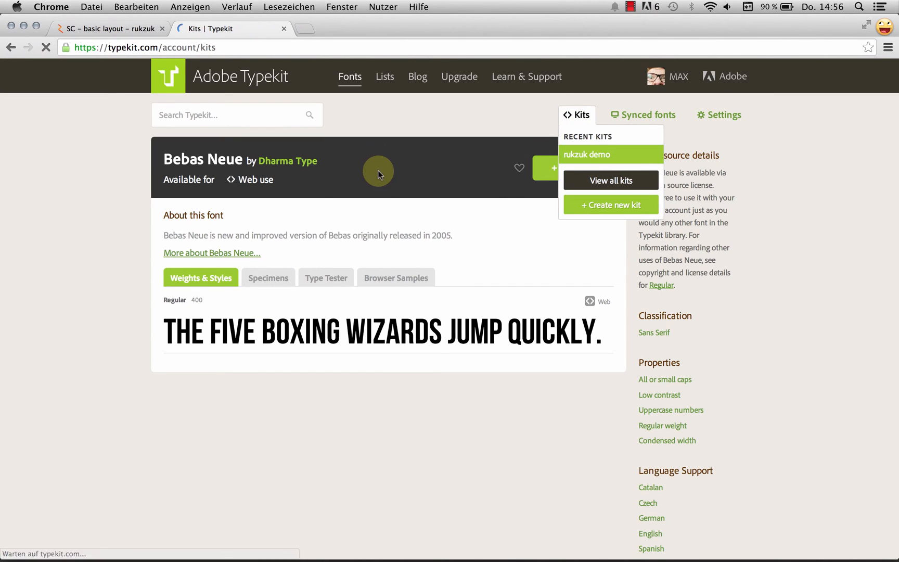
left_click(586, 154)
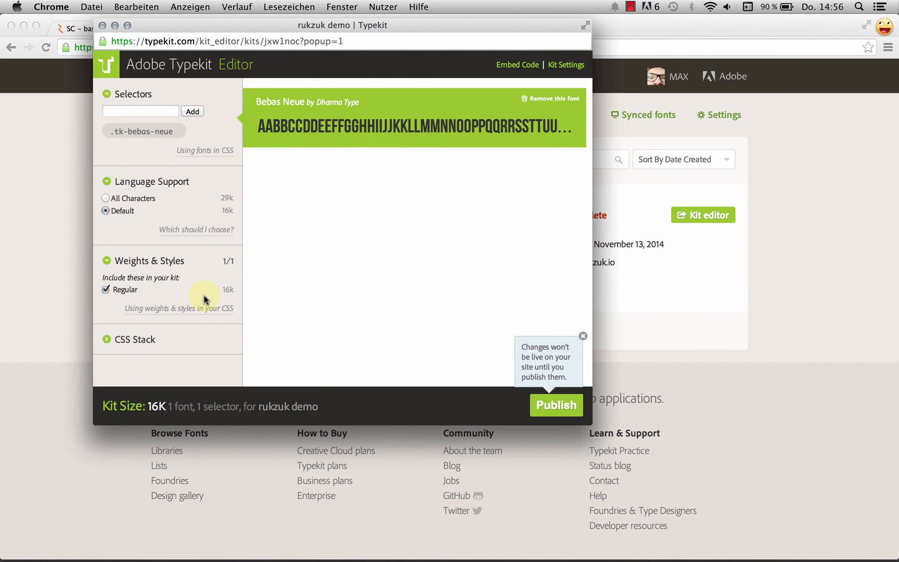
left_click(204, 151)
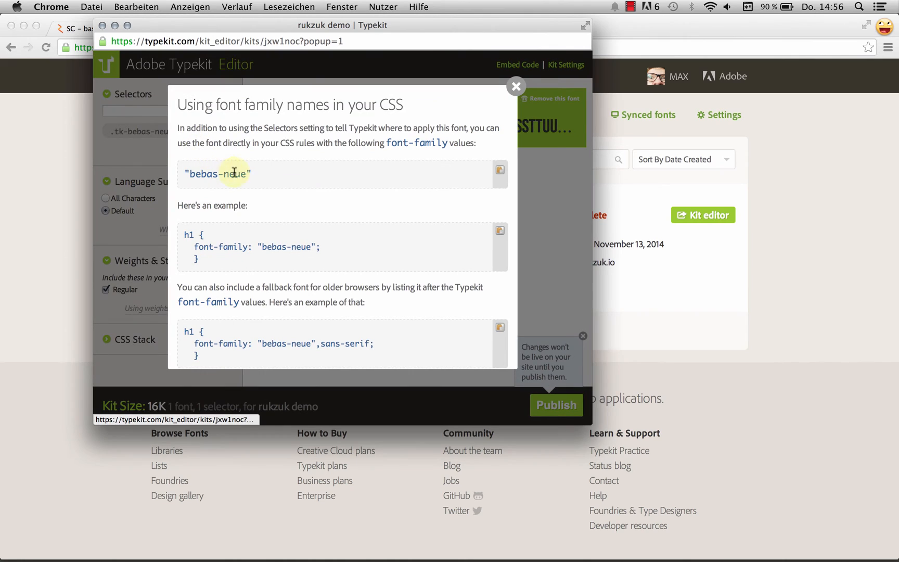
double_click(220, 174)
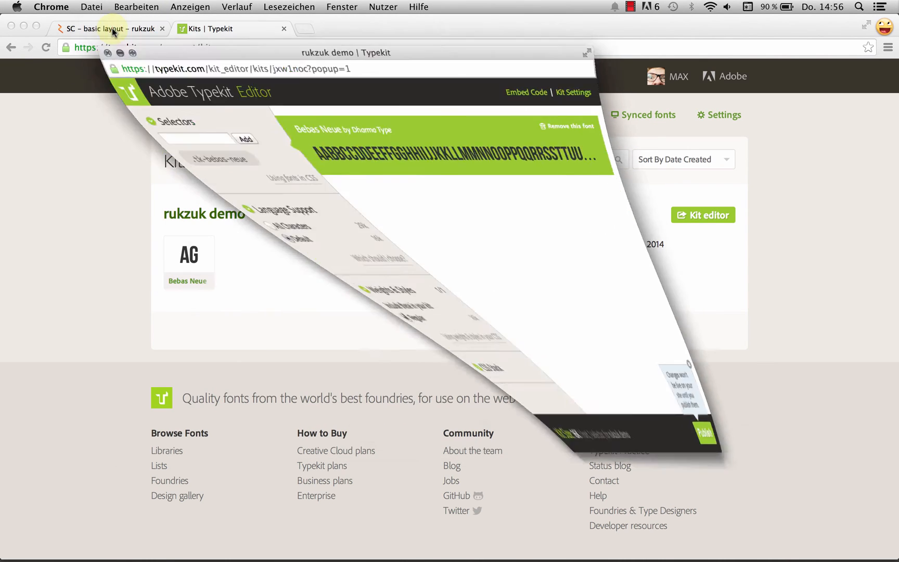
Put 'bebas-neue' first in the heading's Default font field and apply it.
left_click(112, 28)
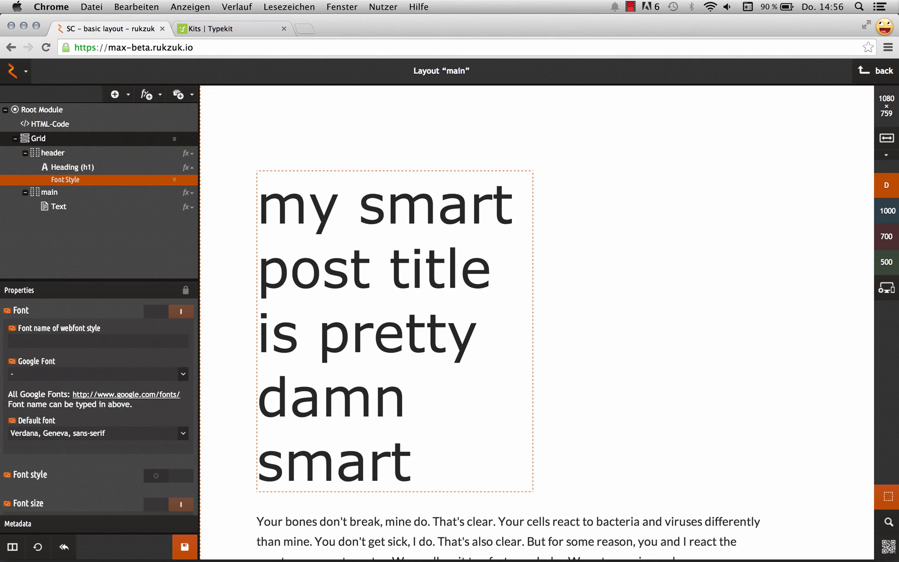
type("bebas-neue,")
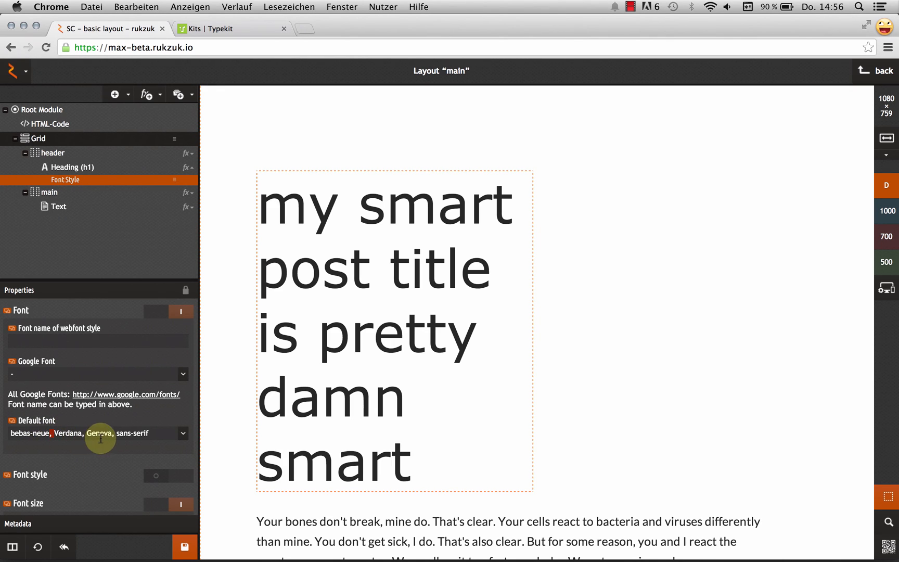
left_click(185, 546)
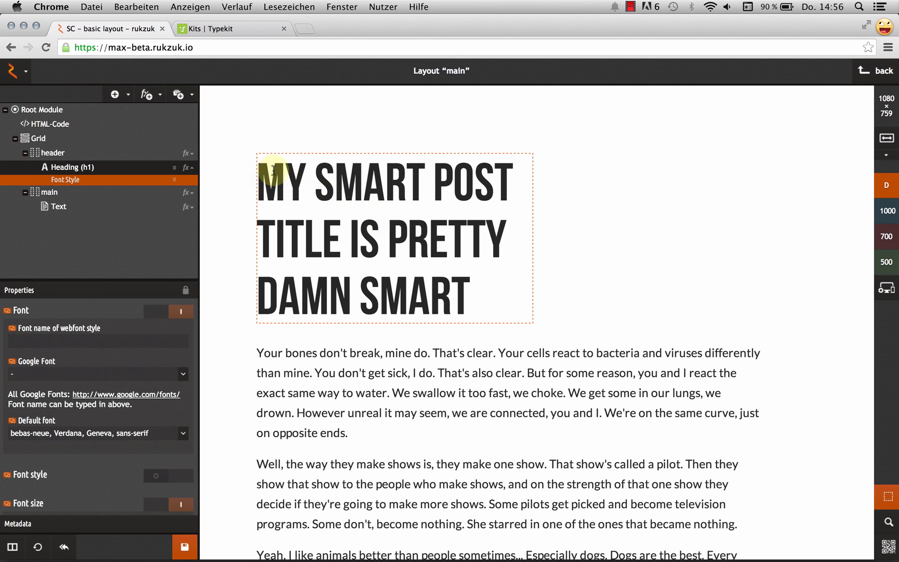
triple_click(394, 237)
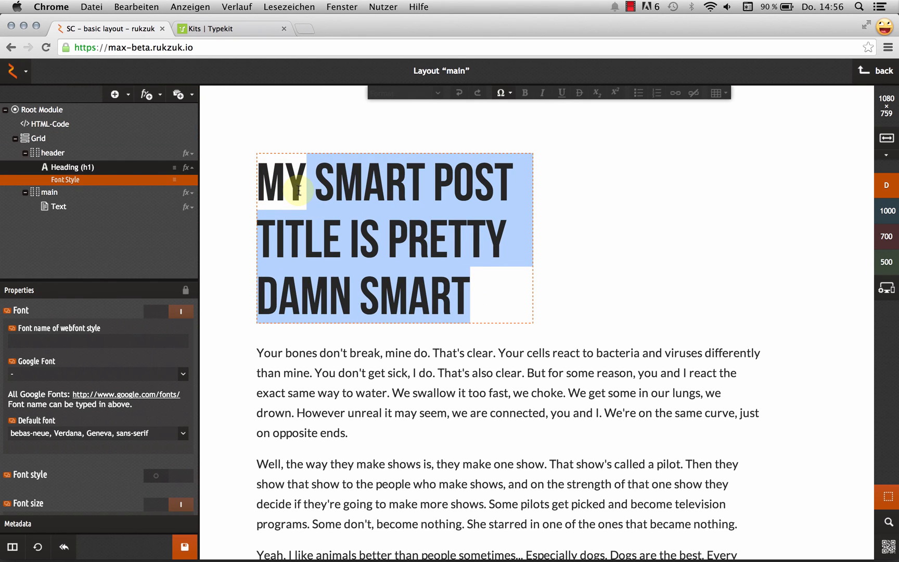
left_click(60, 207)
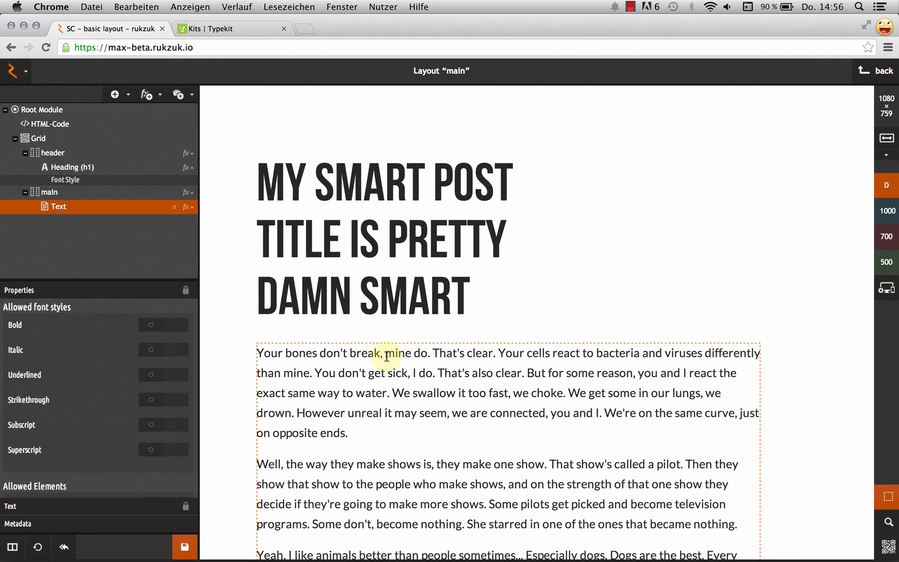